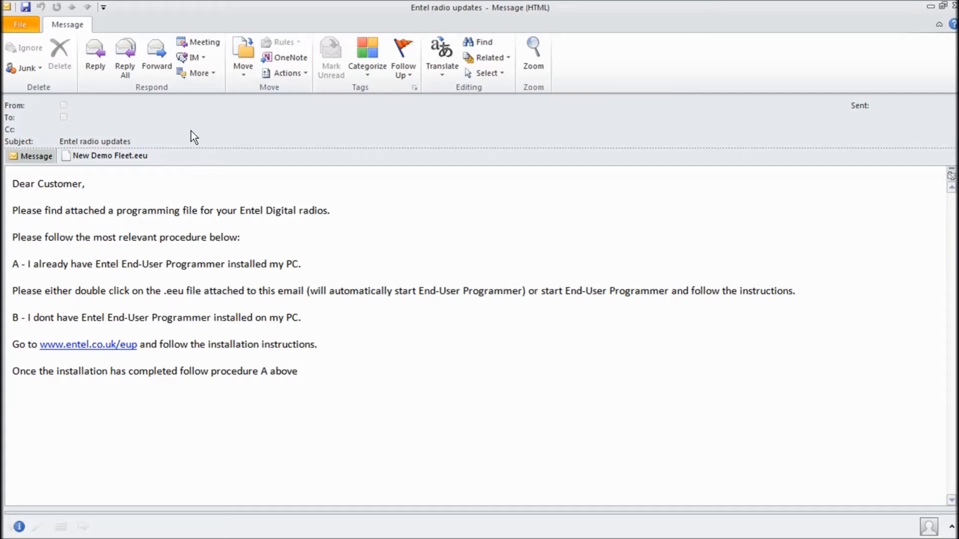
{"action": "mouse_move", "coordinate": [225, 233]}
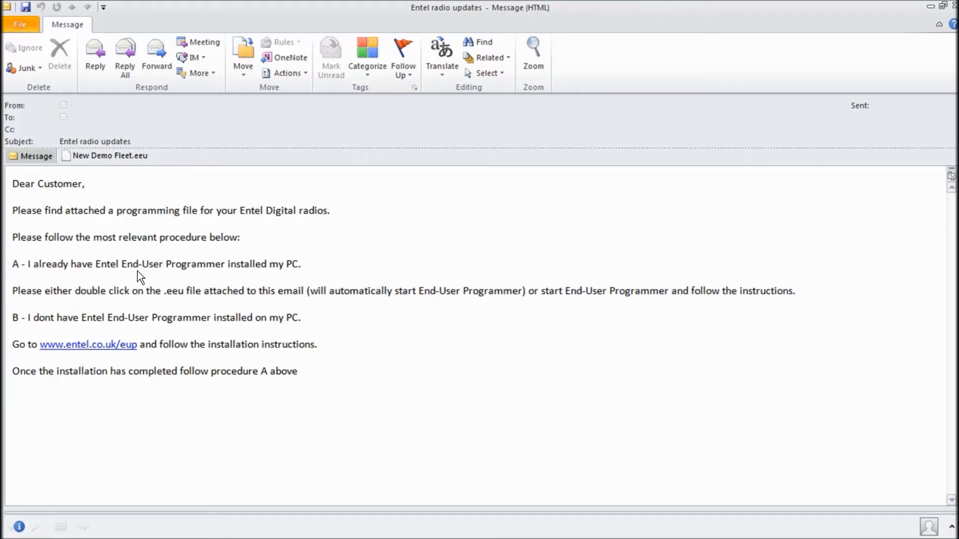
{"action": "mouse_move", "coordinate": [146, 322]}
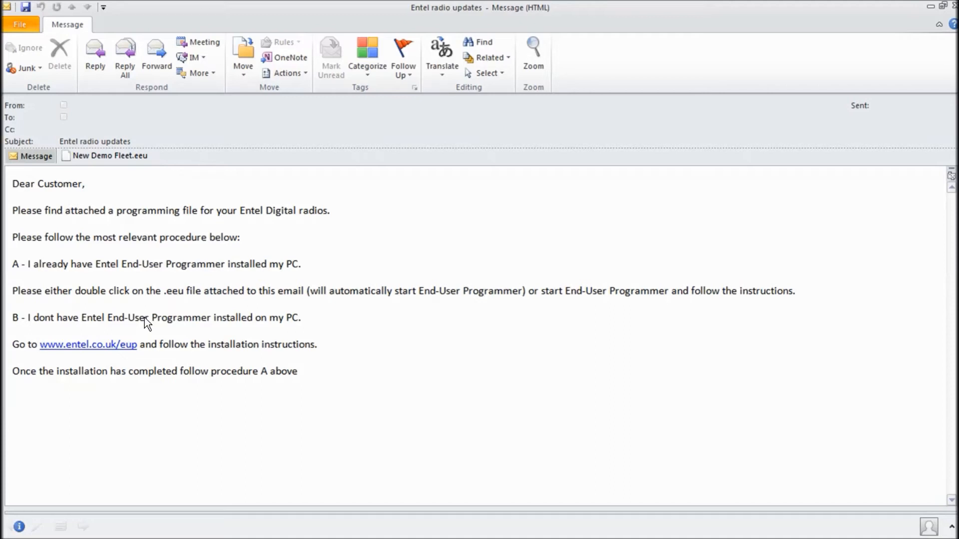
{"action": "mouse_move", "coordinate": [95, 351]}
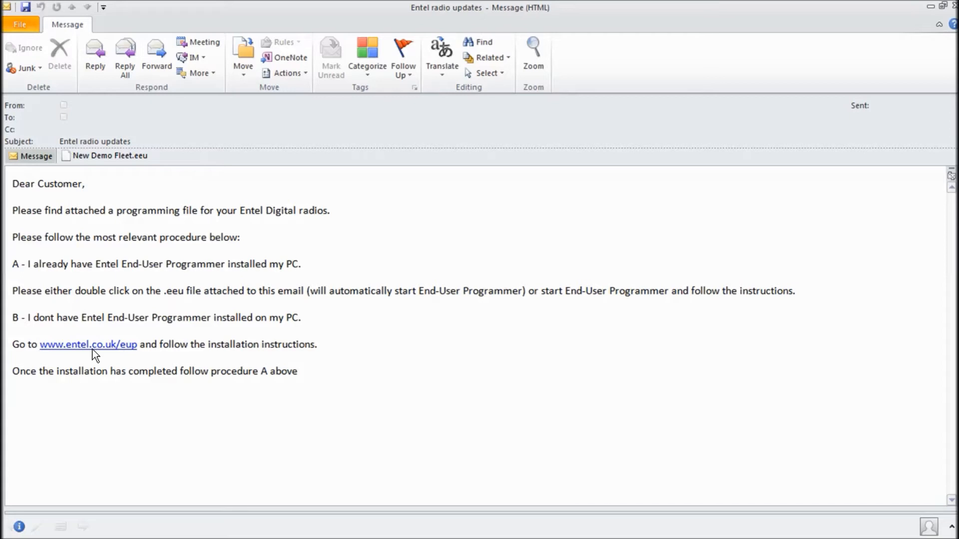
{"action": "mouse_move", "coordinate": [201, 278]}
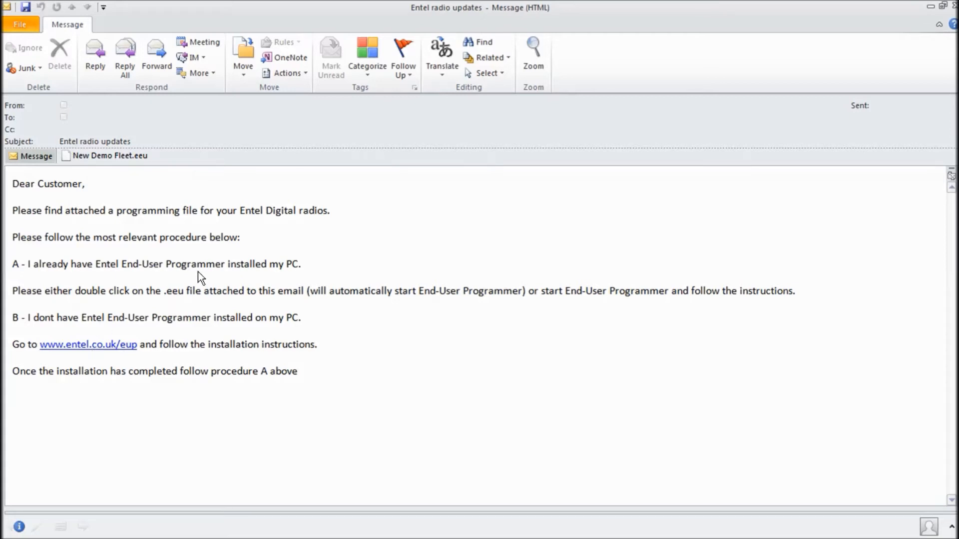
{"action": "mouse_move", "coordinate": [111, 195]}
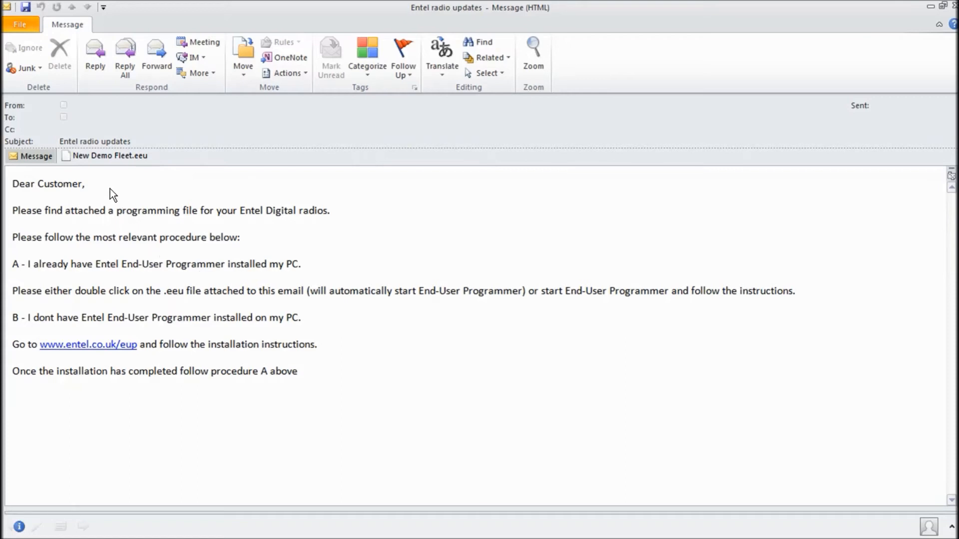
{"action": "mouse_move", "coordinate": [78, 160]}
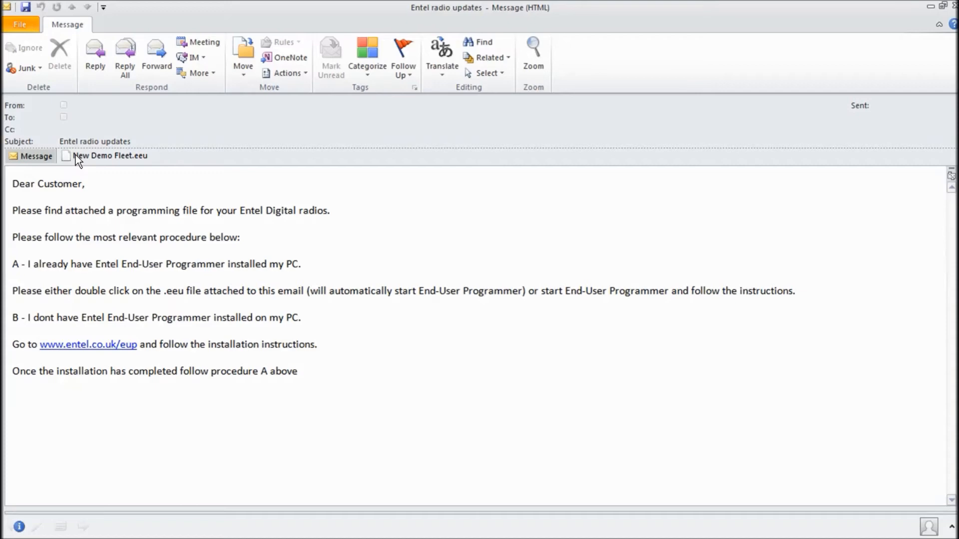
Step: Launch End User Programmer from the New Demo Fleet.eeu email attachment
{"action": "double_click", "coordinate": [100, 156]}
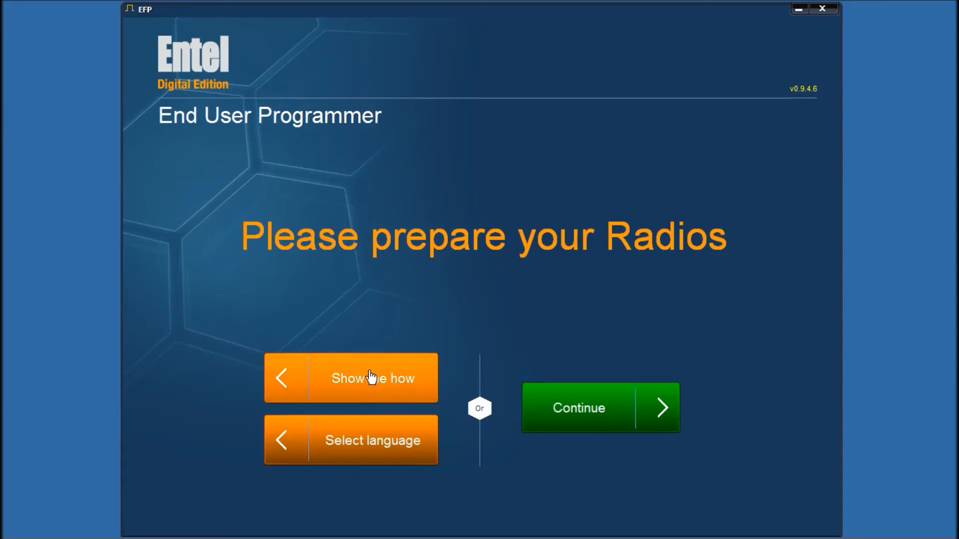
Step: Continue past the 'Please prepare your Radios' welcome screen
{"action": "left_click", "coordinate": [372, 379]}
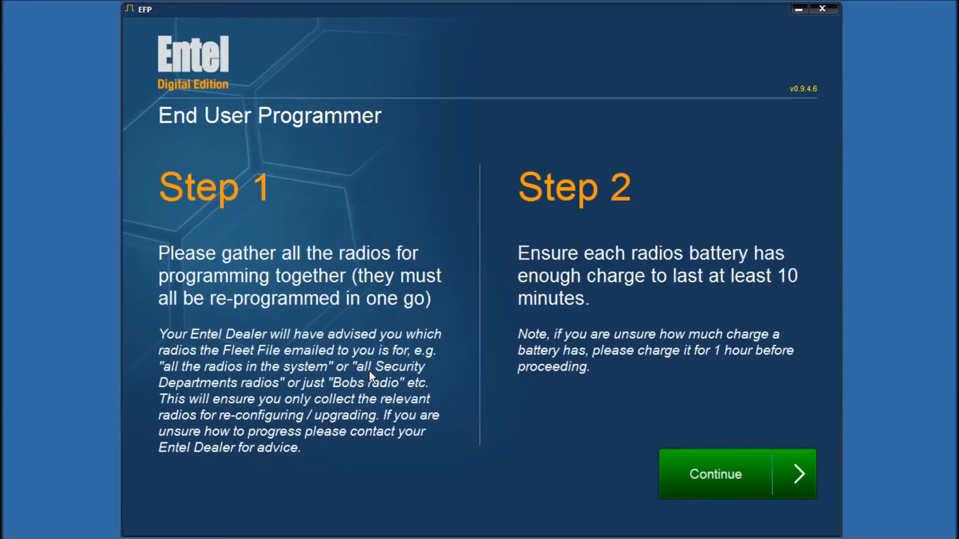
{"action": "mouse_move", "coordinate": [297, 294]}
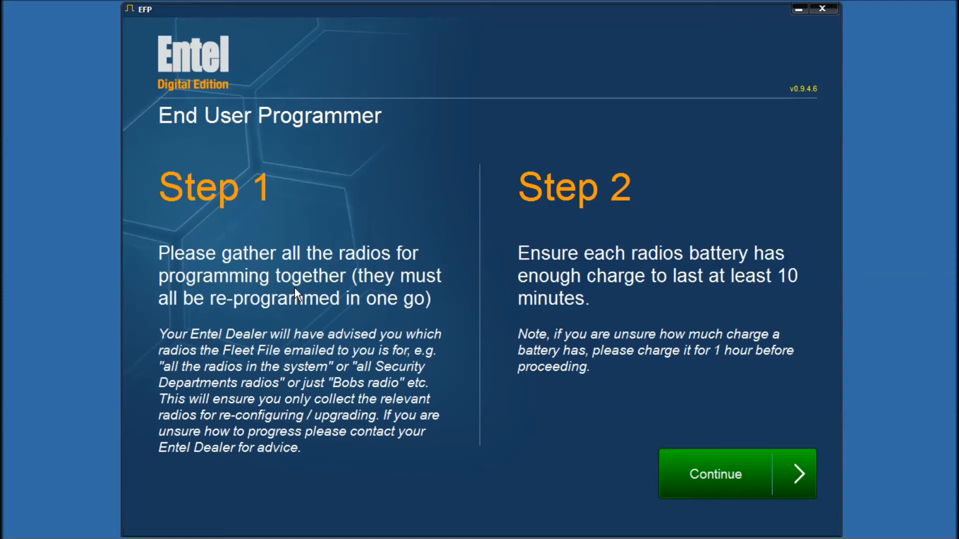
{"action": "mouse_move", "coordinate": [464, 261]}
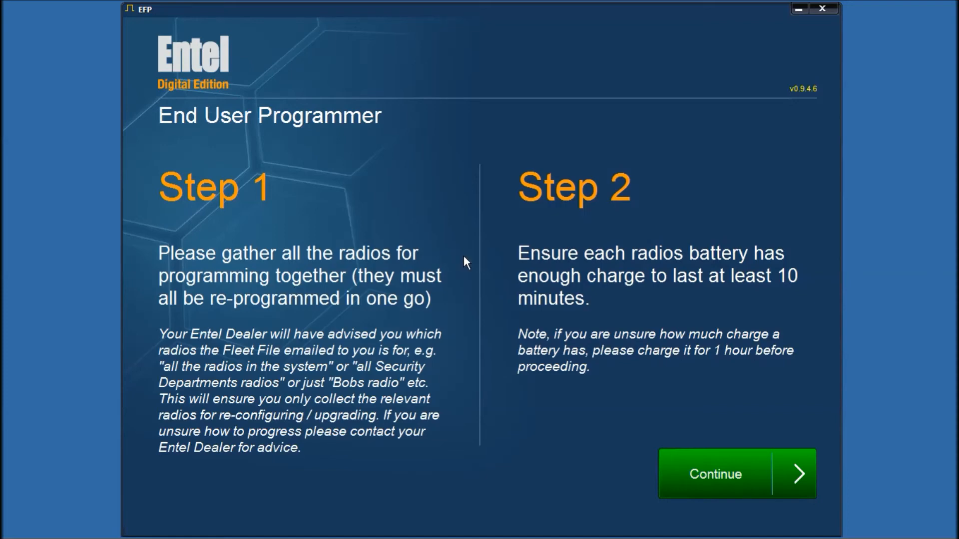
{"action": "mouse_move", "coordinate": [656, 295]}
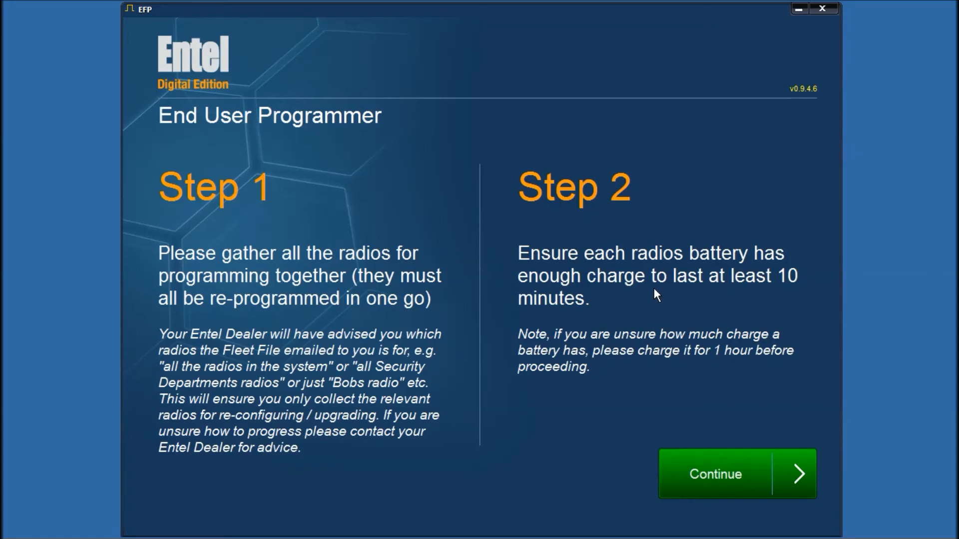
Step: Advance from the gather-radios and battery-charge guidance to the USB-connection instructions
{"action": "left_click", "coordinate": [716, 475]}
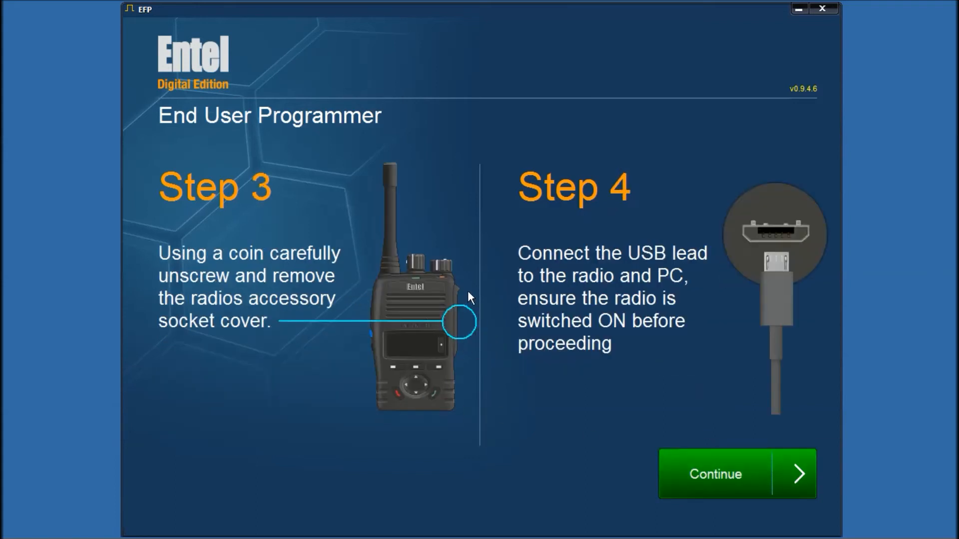
{"action": "mouse_move", "coordinate": [758, 222]}
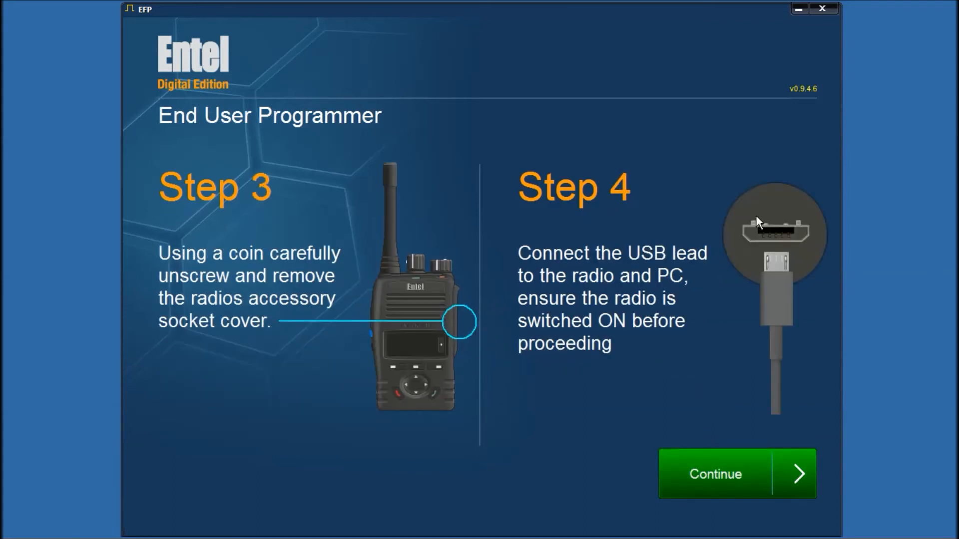
{"action": "mouse_move", "coordinate": [807, 220]}
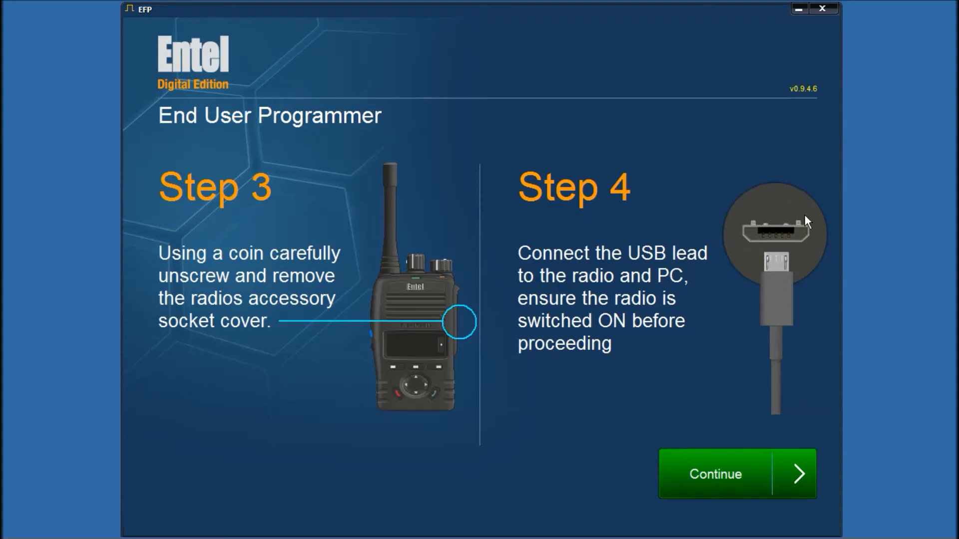
{"action": "mouse_move", "coordinate": [779, 313]}
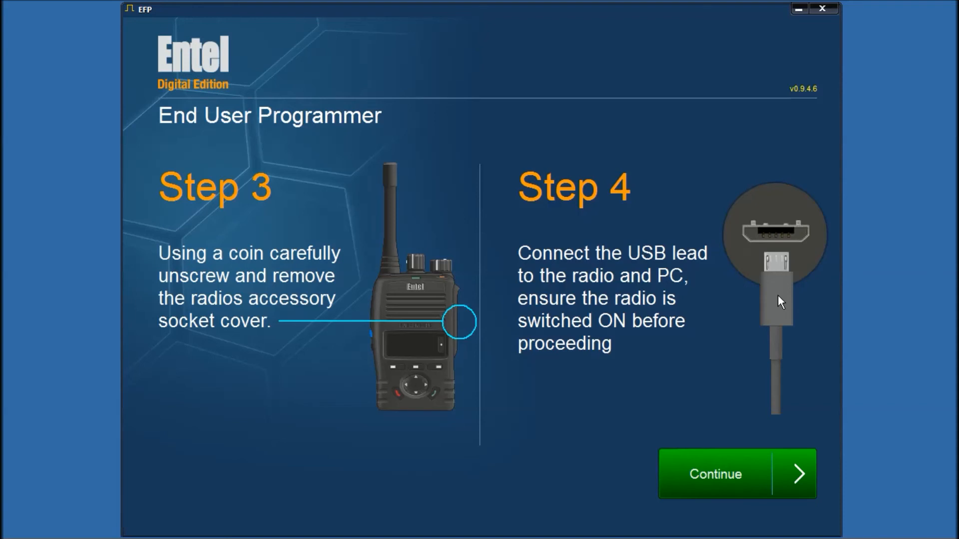
Step: Continue to the Programming screen for Steves Radio 02.eeu
{"action": "left_click", "coordinate": [715, 474]}
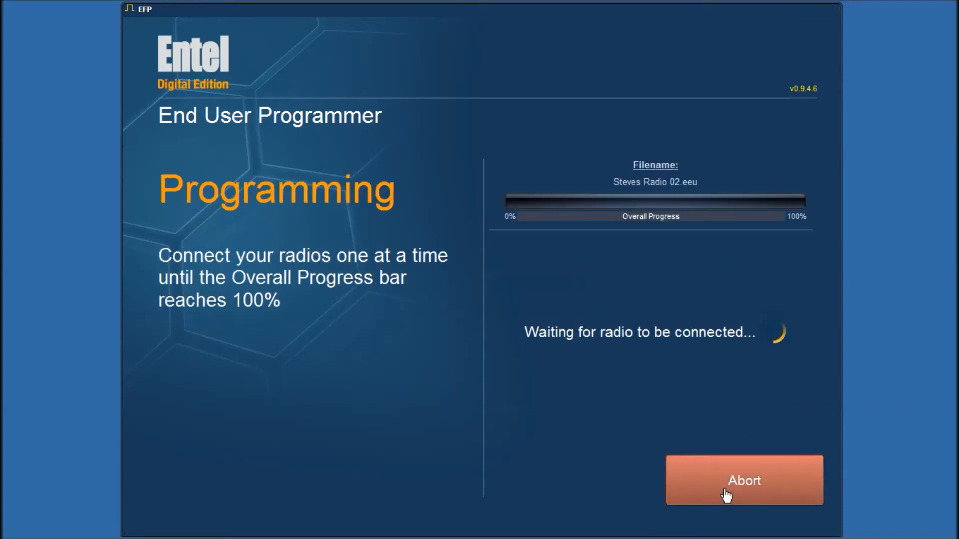
{"action": "mouse_move", "coordinate": [667, 318]}
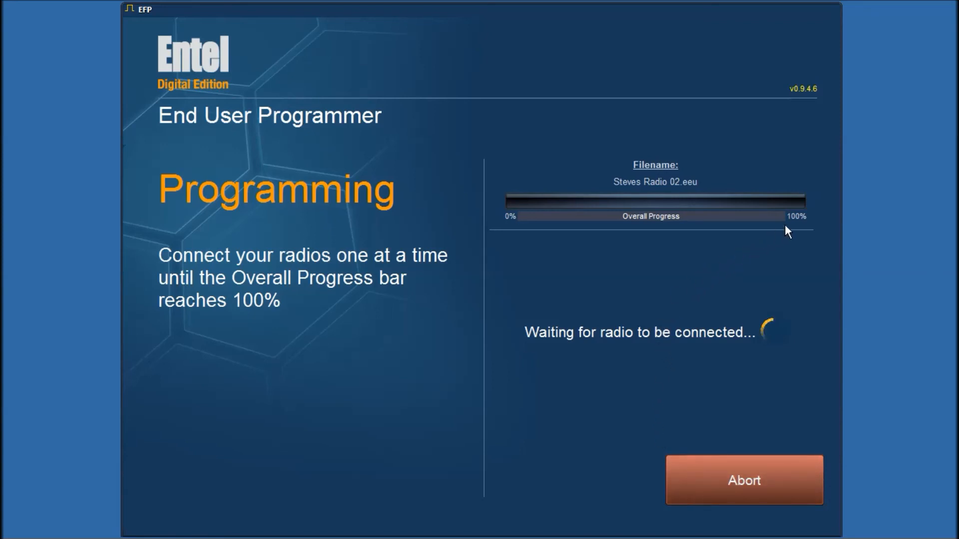
{"action": "mouse_move", "coordinate": [811, 205]}
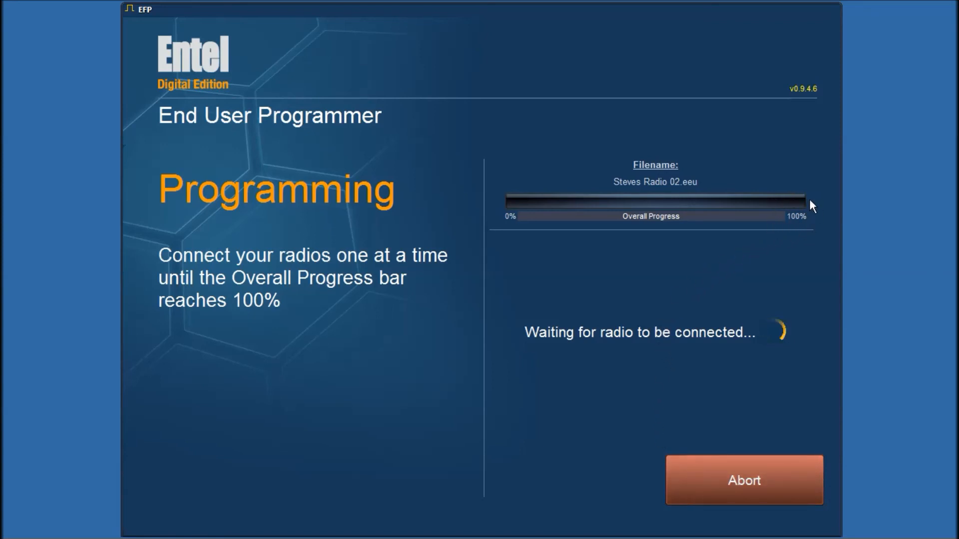
{"action": "mouse_move", "coordinate": [693, 296]}
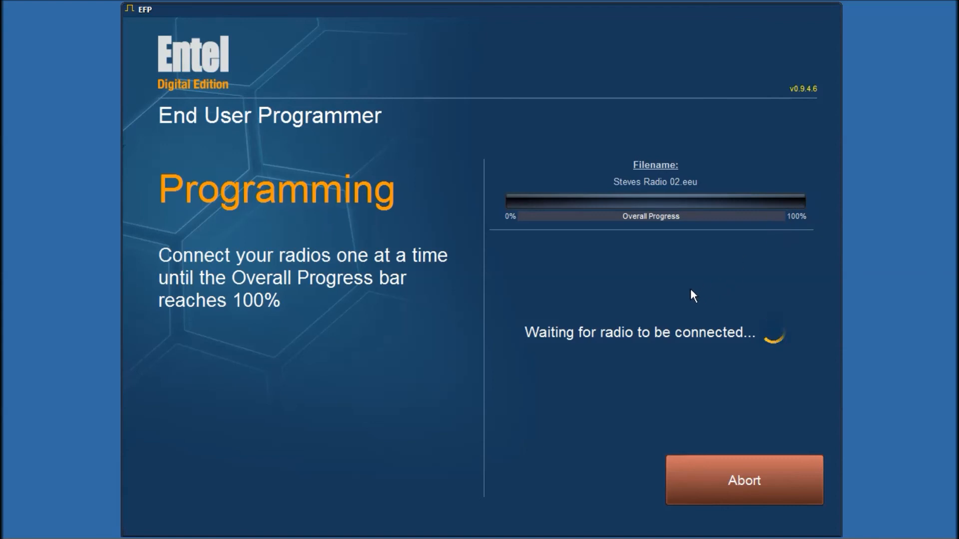